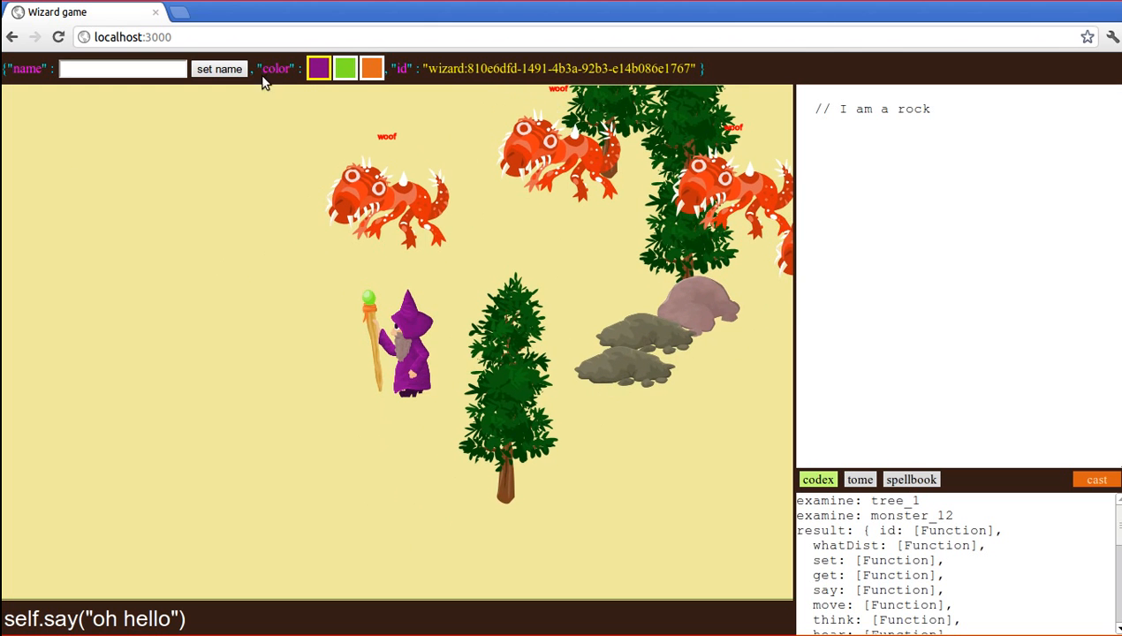
- Recolour the wizard green, then back to purple
{"action": "left_click", "coordinate": [344, 67]}
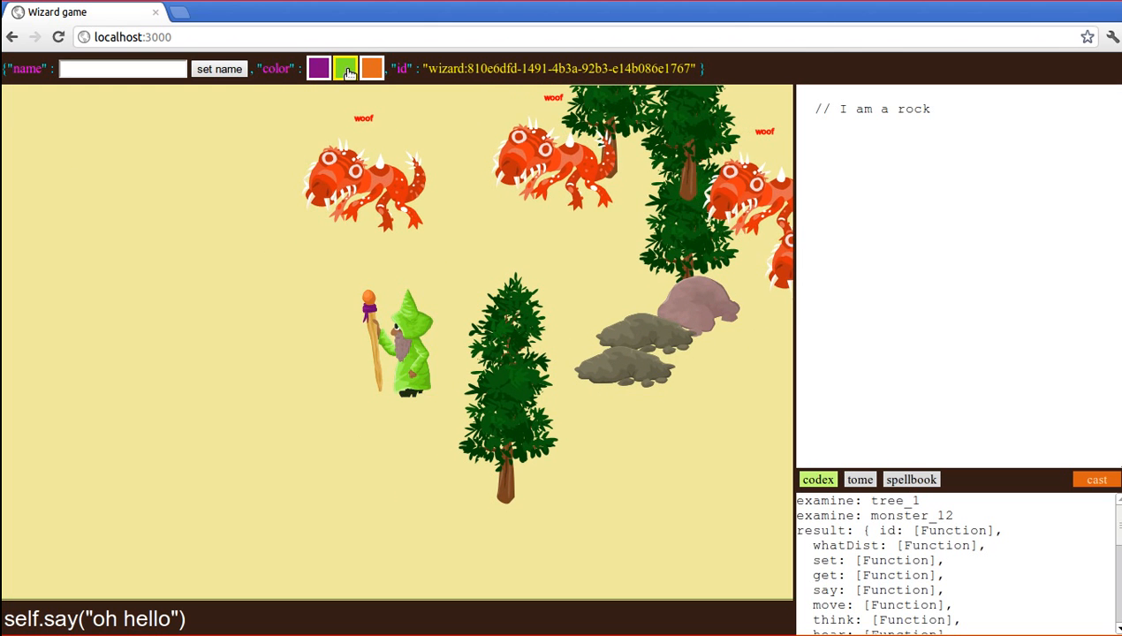
{"action": "left_click", "coordinate": [318, 67]}
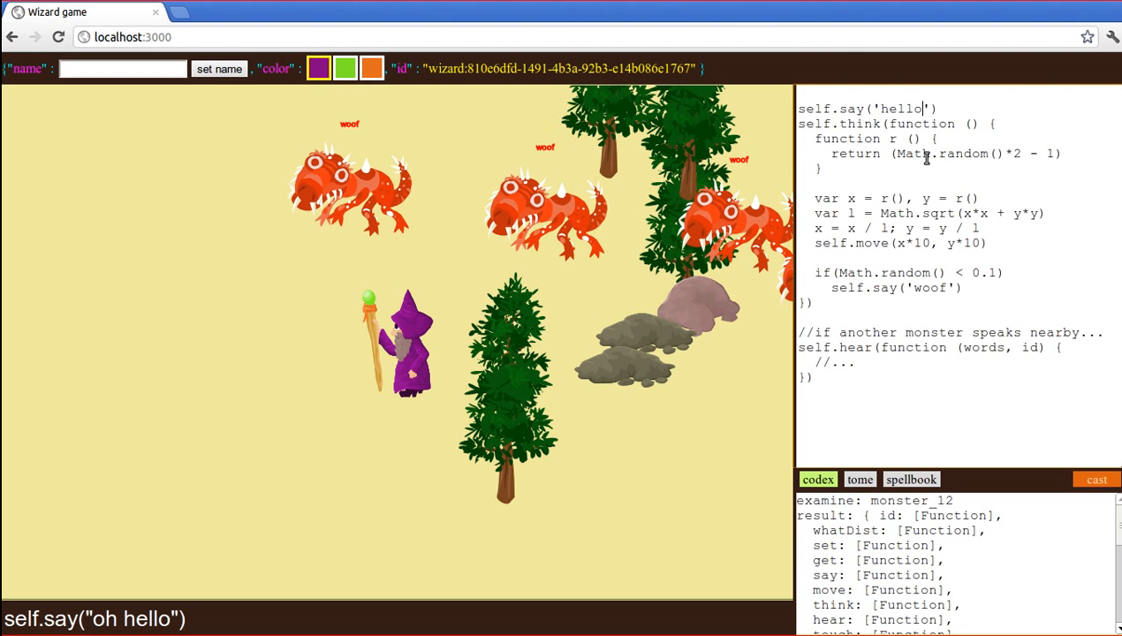
- Make the monster say 'RAWR' and move only sideways, cast it, then select a tree's code
{"action": "key", "text": "Backspace"}
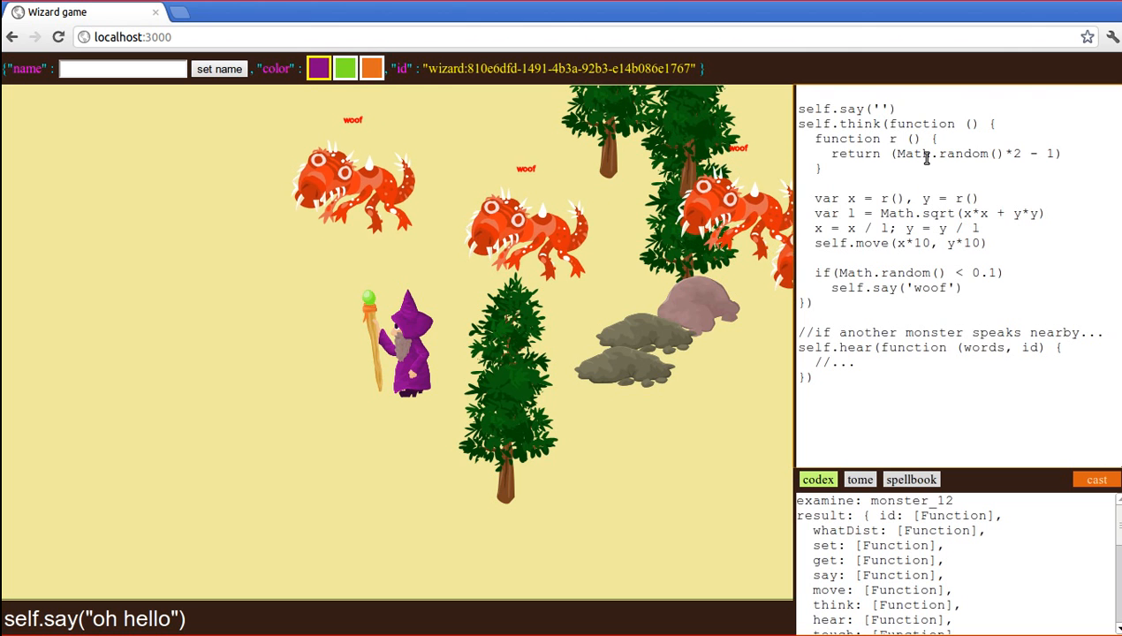
{"action": "type", "text": "RAWR"}
{"action": "type", "text": "2"}
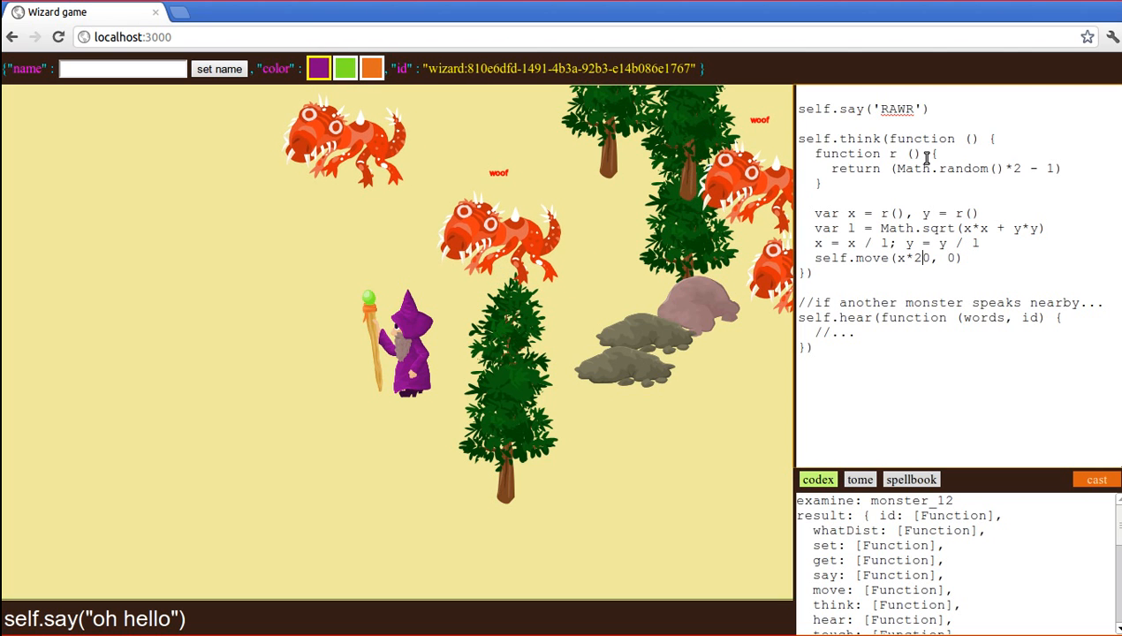
{"action": "left_click", "coordinate": [1096, 480]}
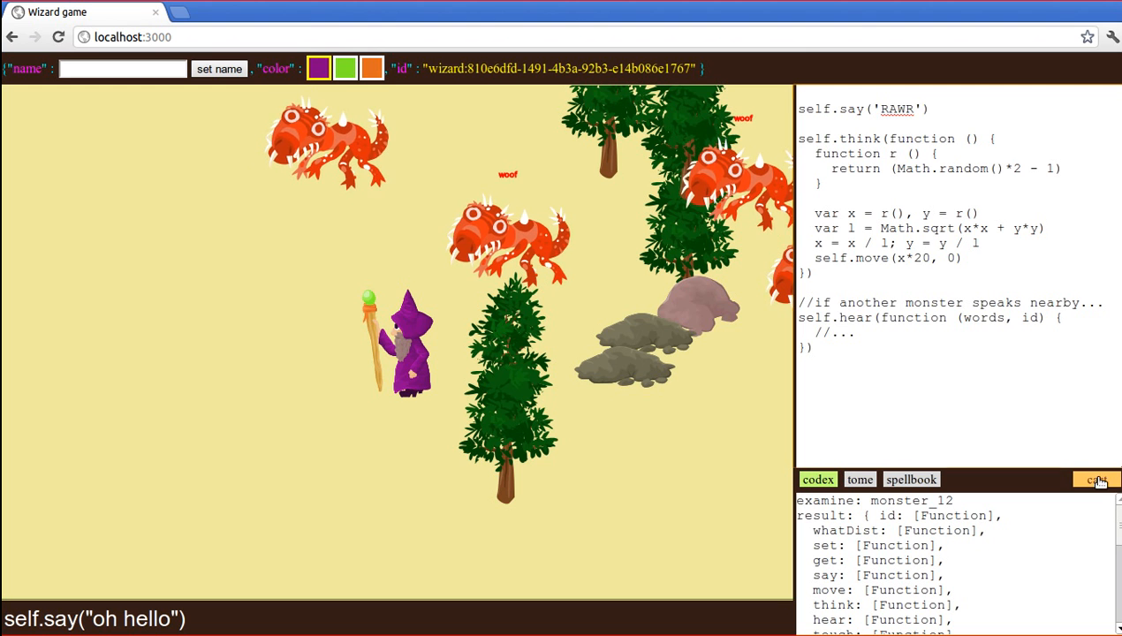
{"action": "left_click", "coordinate": [1096, 479]}
{"action": "type", "text": "self.hear(function (msg, i"}
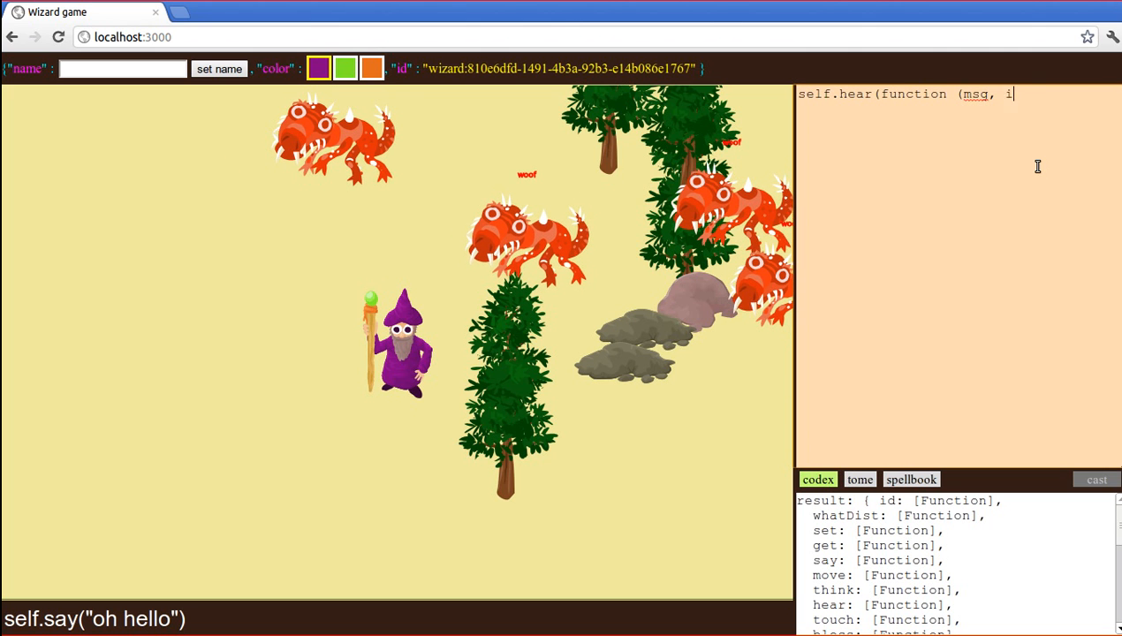
- Write the tree's self.hear handler echoing only the wizard's messages in green with a yellow stroke
{"action": "type", "text": "d) {"}
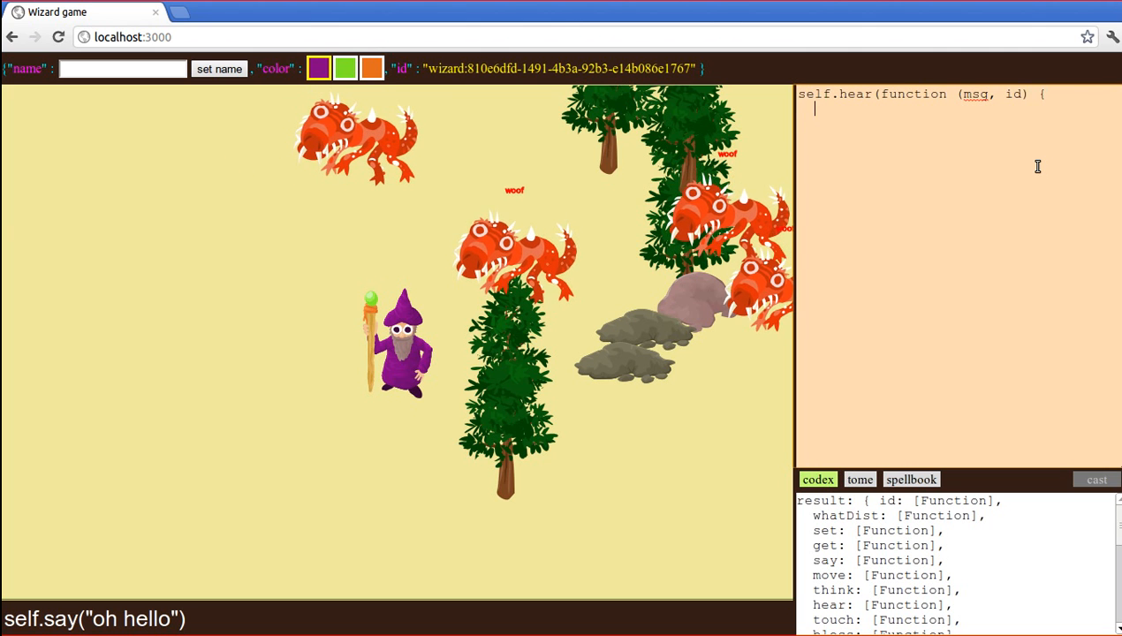
{"action": "type", "text": "i"}
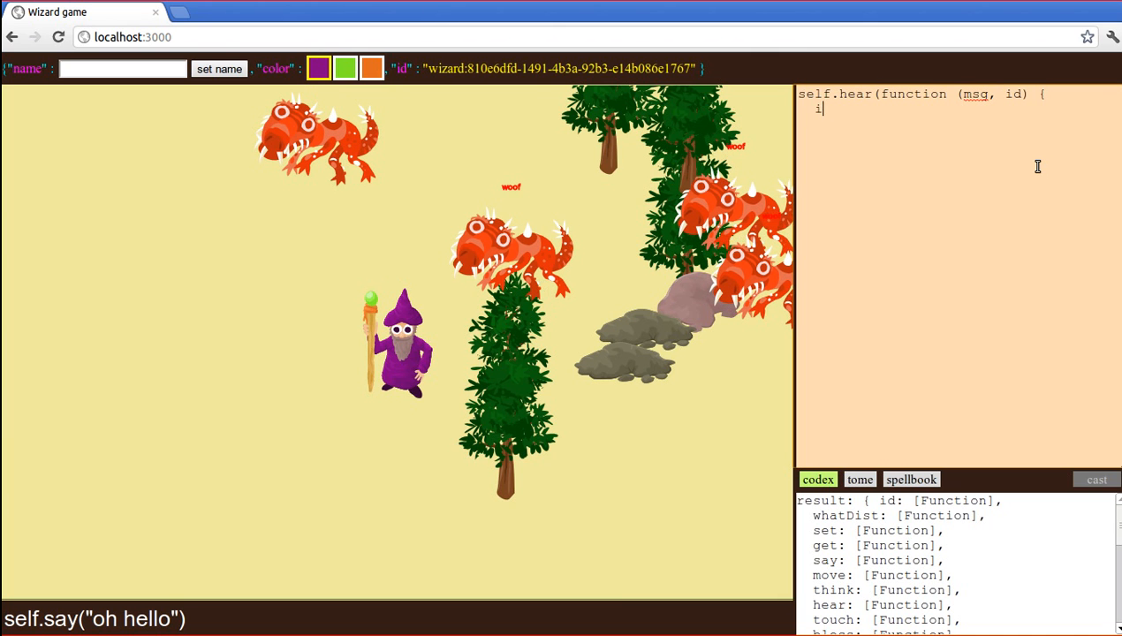
{"action": "type", "text": "if (id === '"}
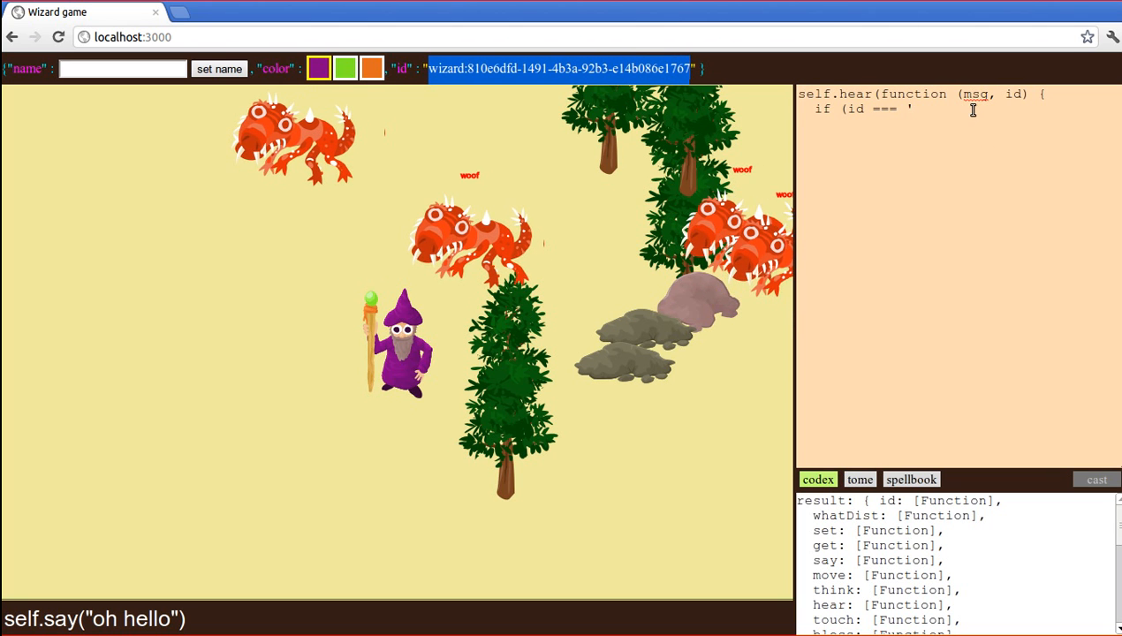
{"action": "type", "text": "wizard:810e6dfd-1491-4b3a-92b3-e14b086e1767') self.say(msg, { fill : )"}
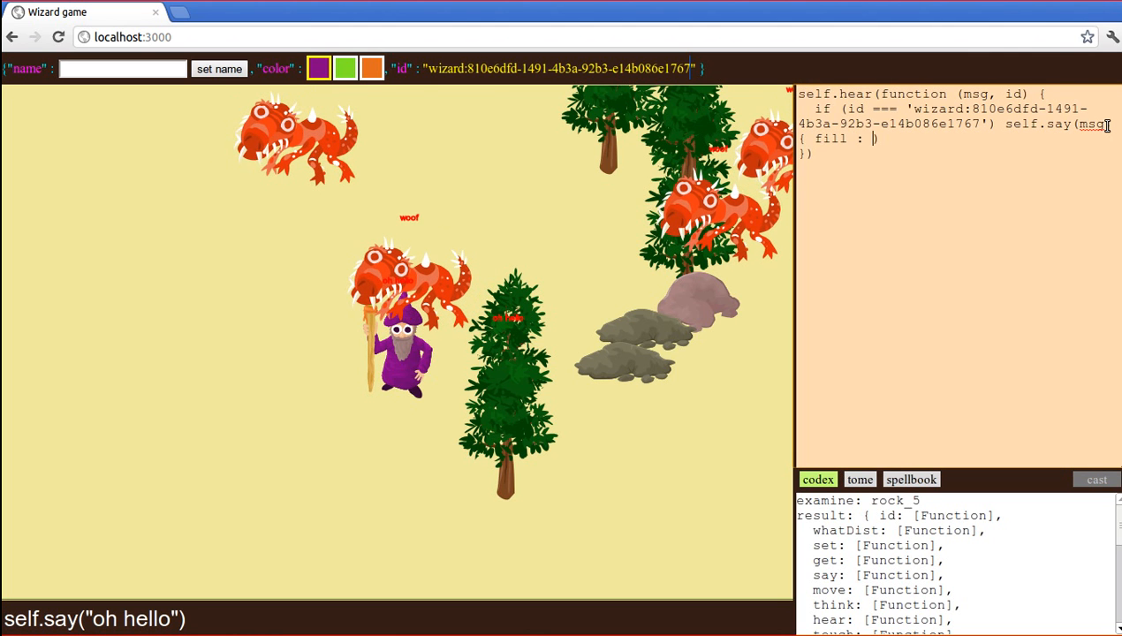
{"action": "type", "text": "'green',"}
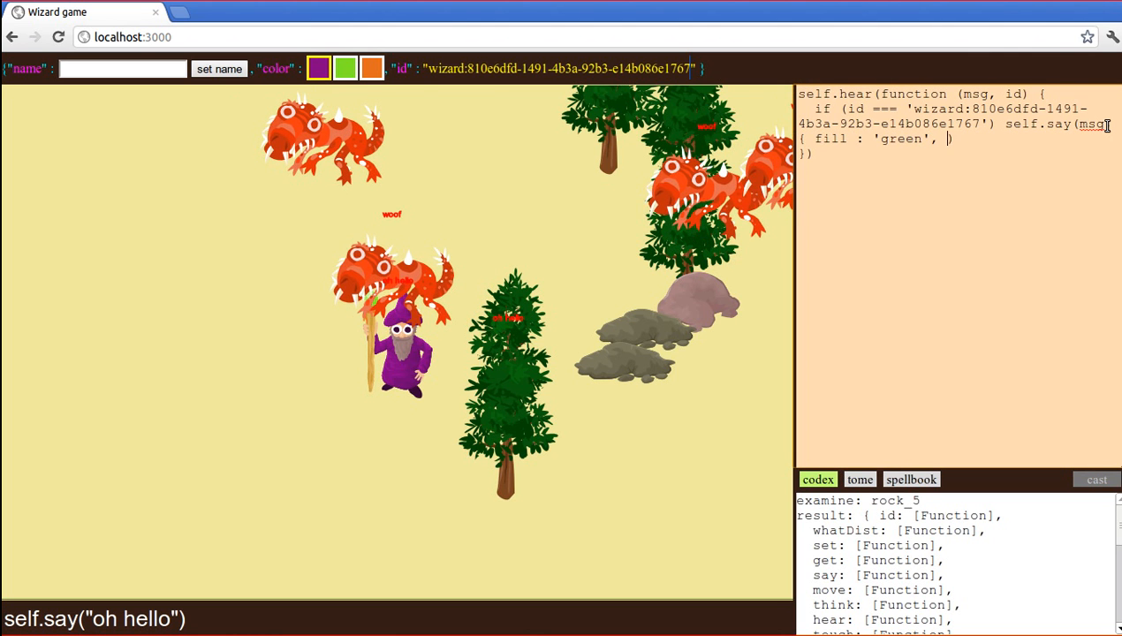
{"action": "type", "text": "stroke : \"\""}
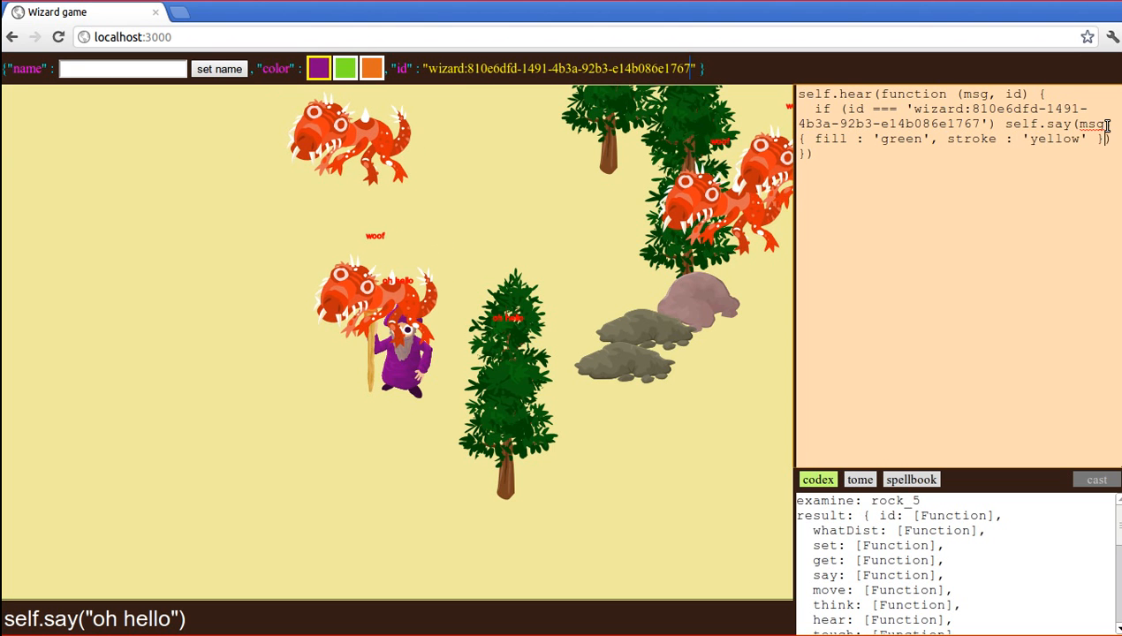
{"action": "left_click", "coordinate": [1096, 479]}
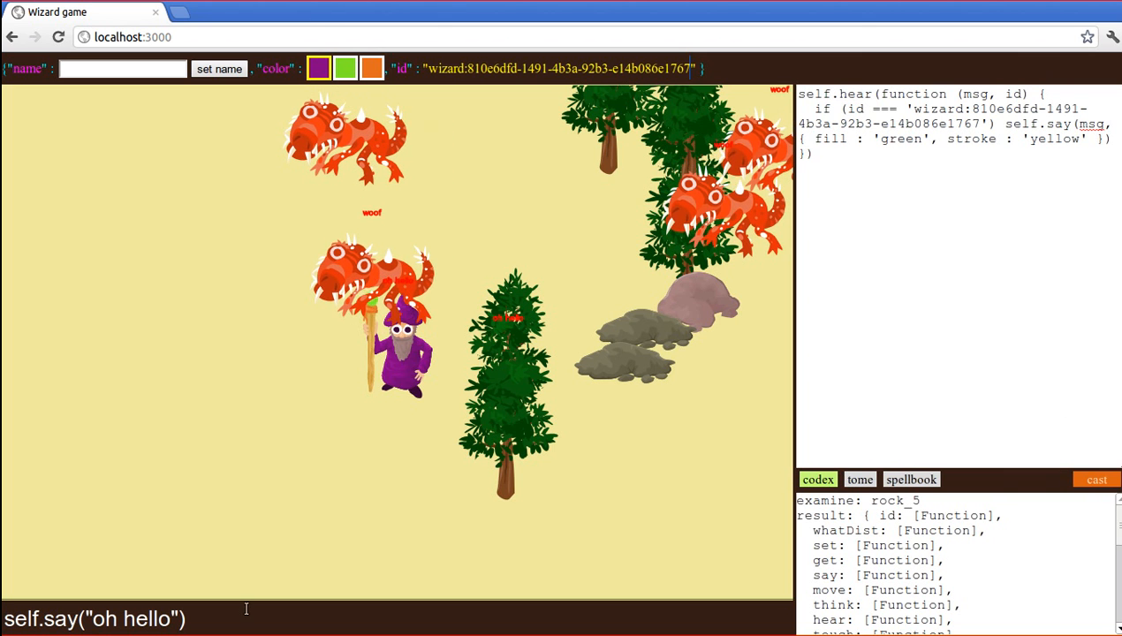
- Have the wizard say 'oh hello!' so the tree echoes it, then examine tree_2's listener code
{"action": "type", "text": "!"}
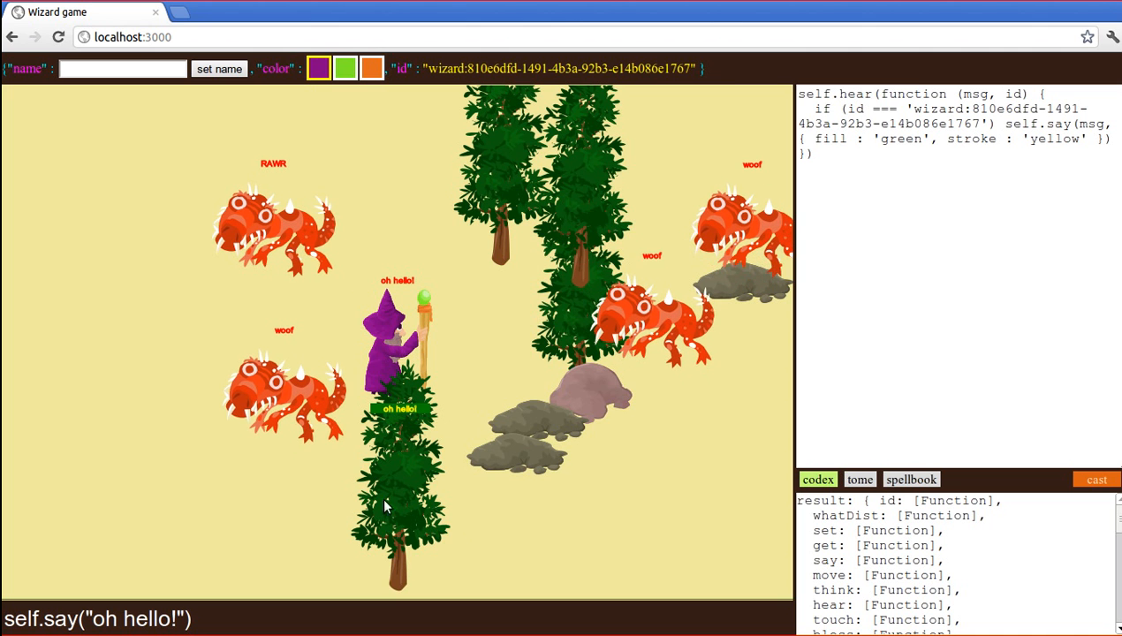
{"action": "left_click", "coordinate": [859, 479]}
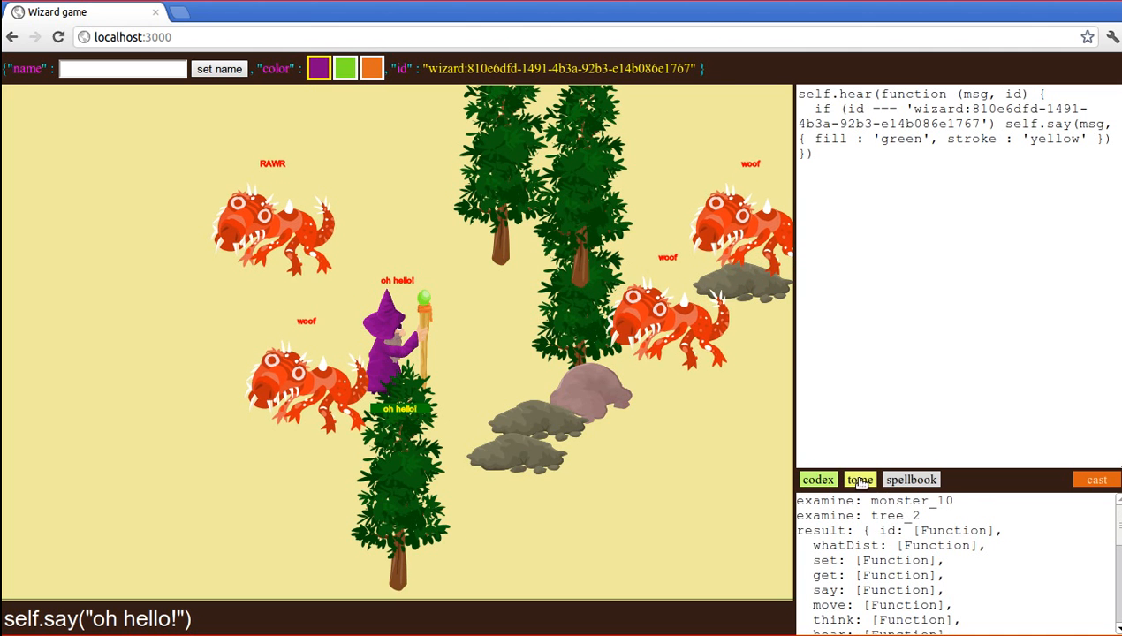
{"action": "left_click", "coordinate": [859, 479]}
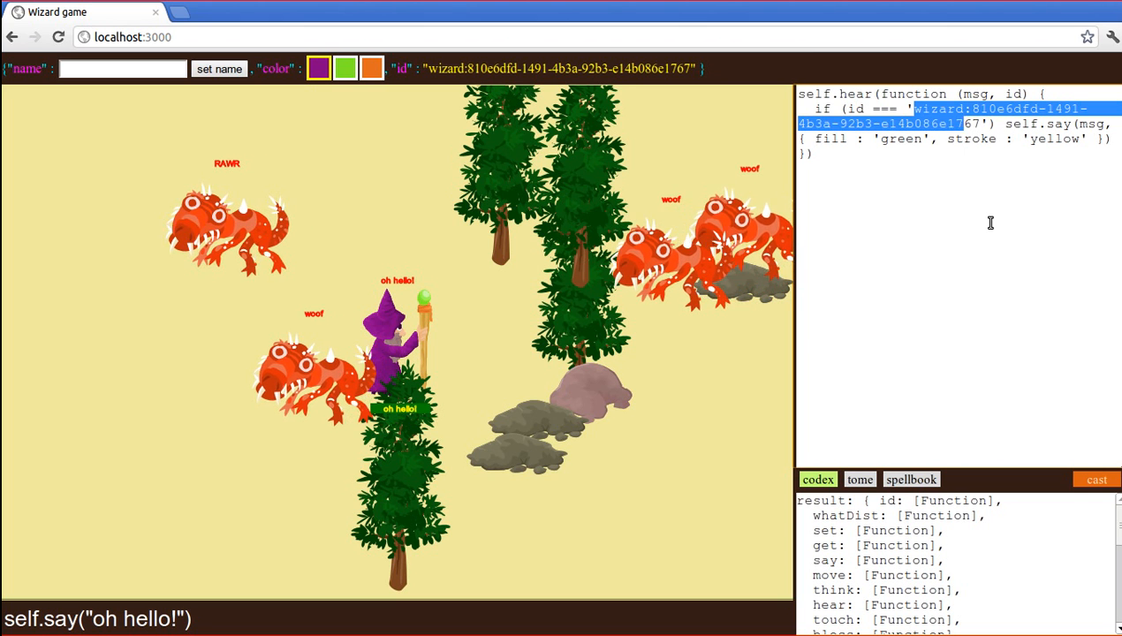
- Make the tree echo tree_2 instead of the wizard and cast the change
{"action": "type", "text": "tree_"}
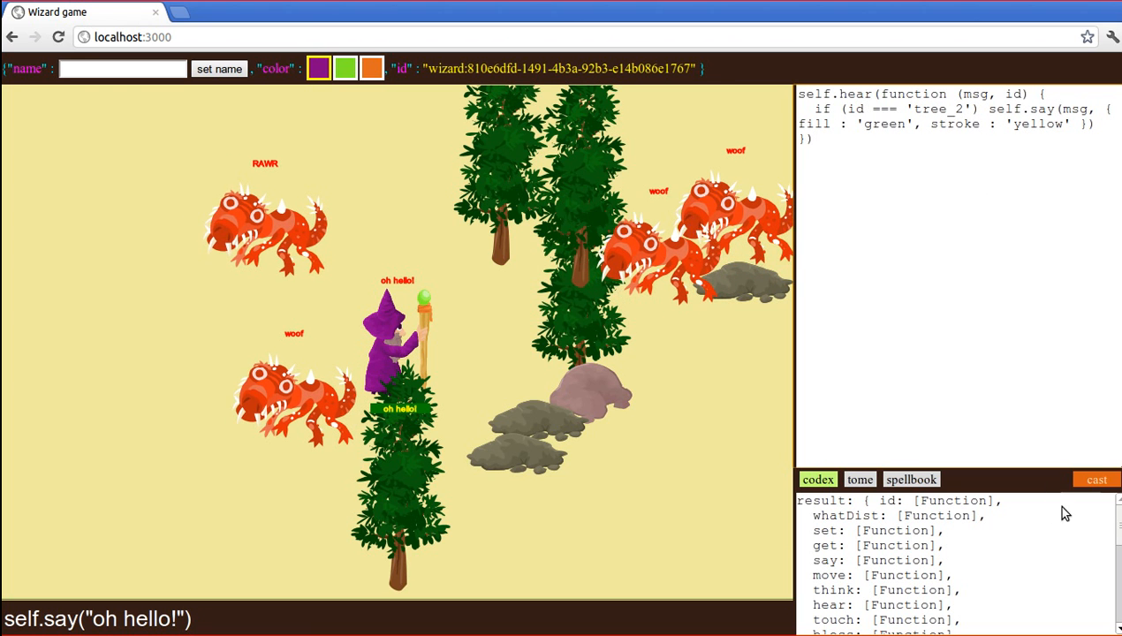
{"action": "left_click", "coordinate": [1095, 479]}
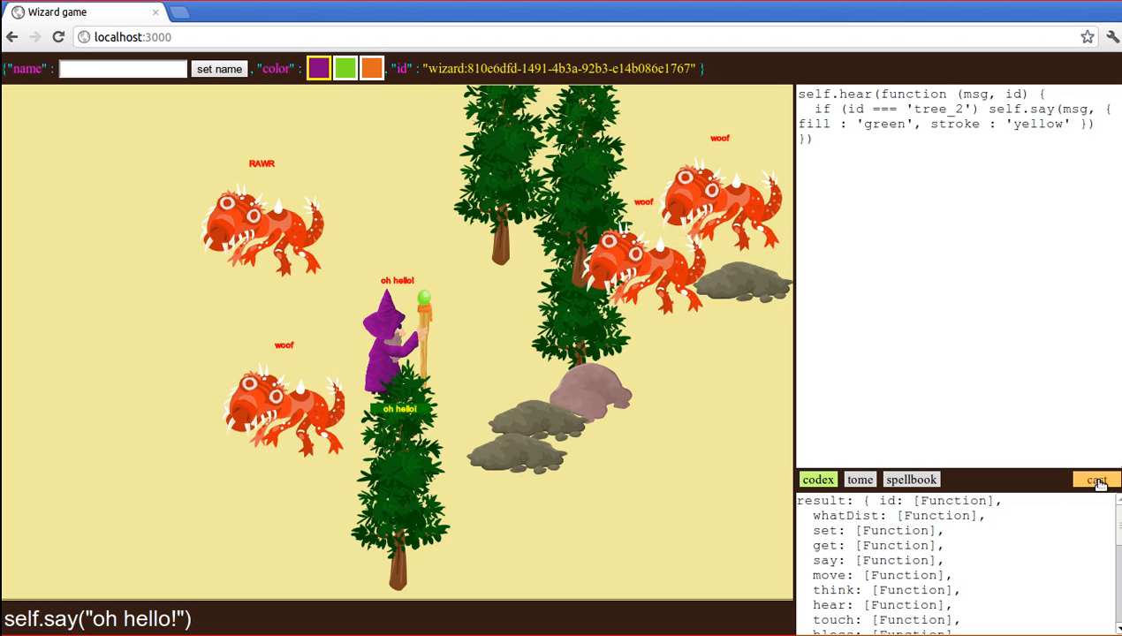
{"action": "left_click", "coordinate": [1096, 479]}
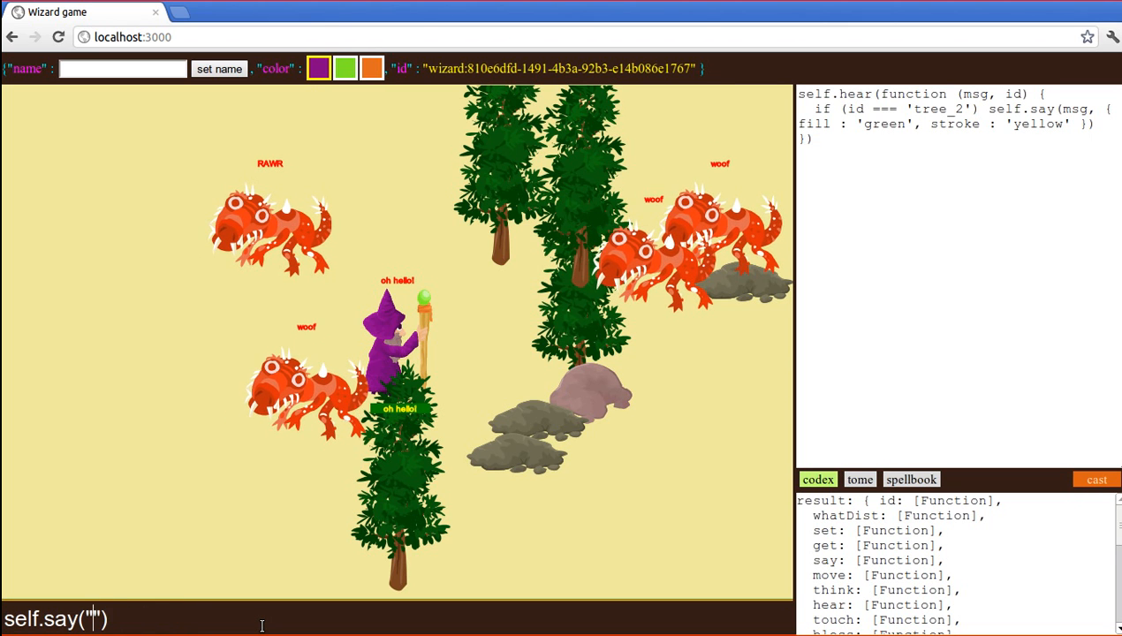
- Have the wizard say 'TREE LOUDSPEAKER!' so both trees relay it
{"action": "type", "text": "TREE LOU"}
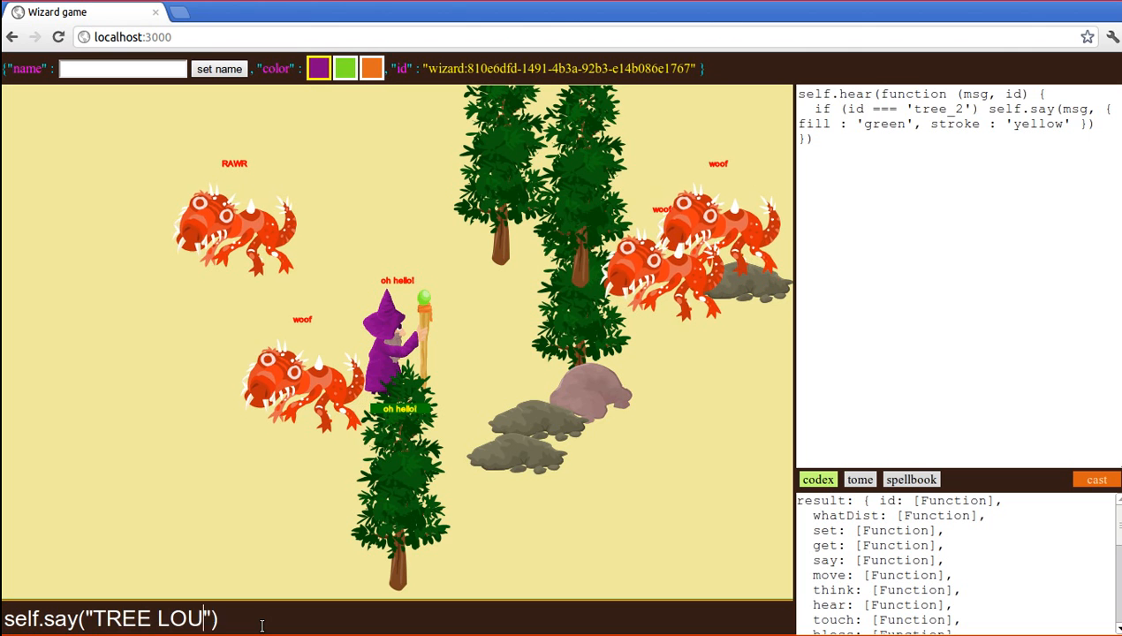
{"action": "type", "text": "DSPE"}
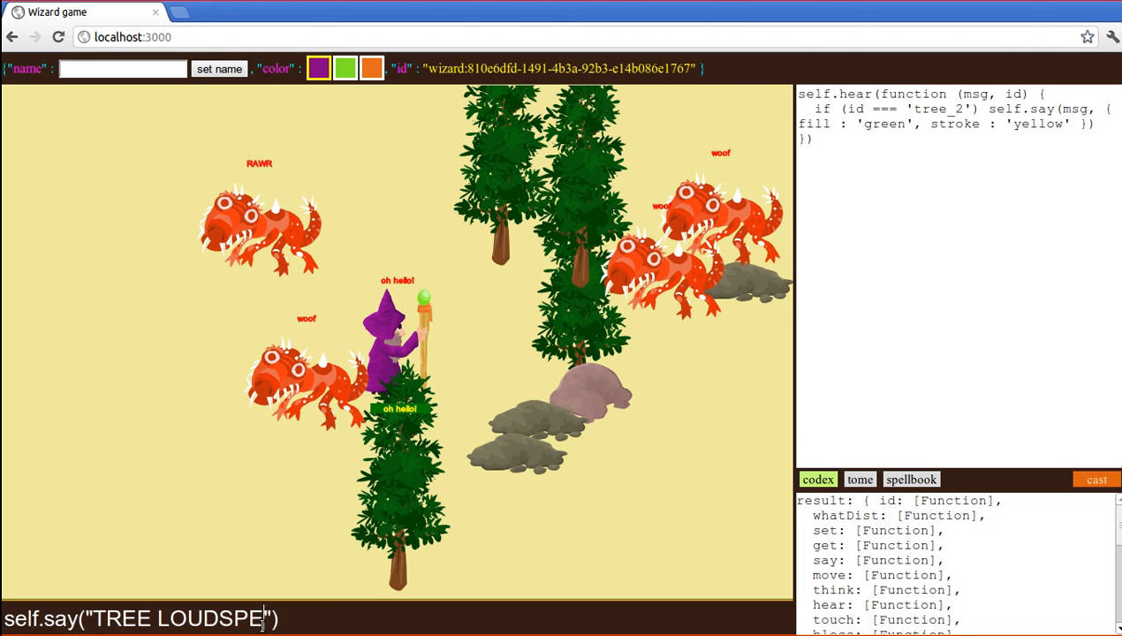
{"action": "type", "text": "AKER!\")"}
{"action": "left_click", "coordinate": [956, 168]}
{"action": "type", "text": "self.move("}
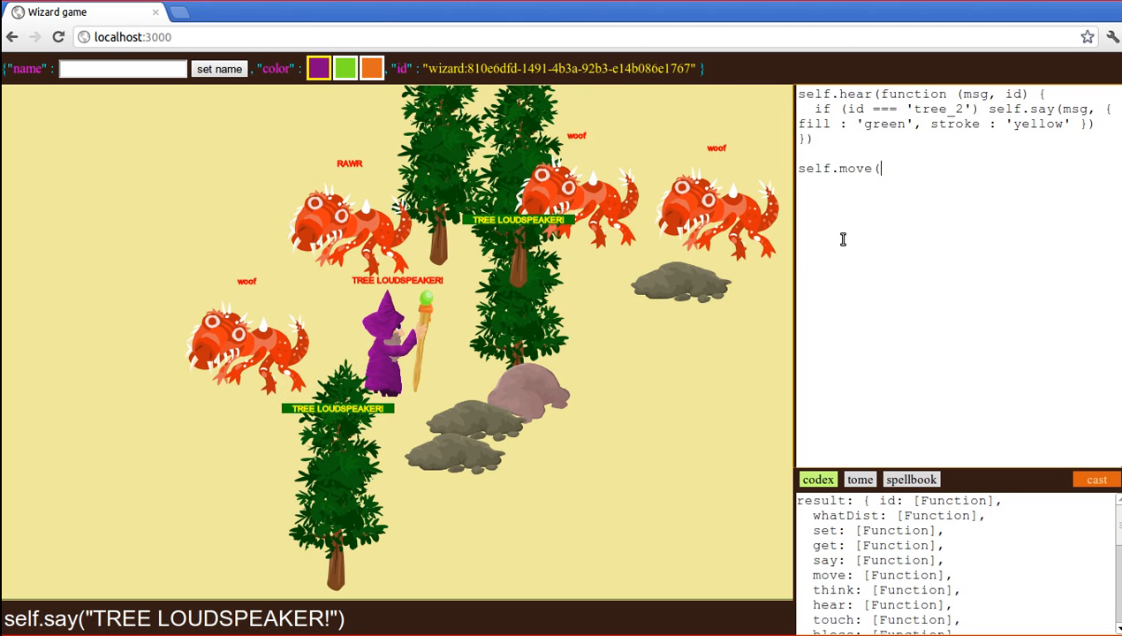
- Add self.move(5,0) to the tree and cast it twice so the tree shifts right
{"action": "type", "text": "5,0)"}
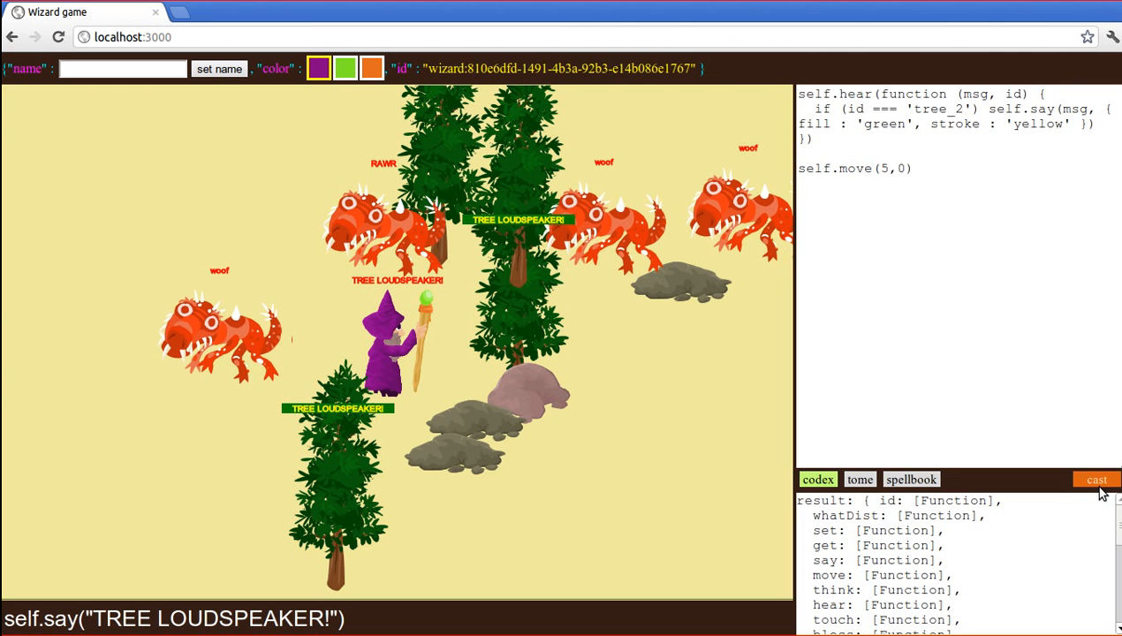
{"action": "left_click", "coordinate": [1096, 481]}
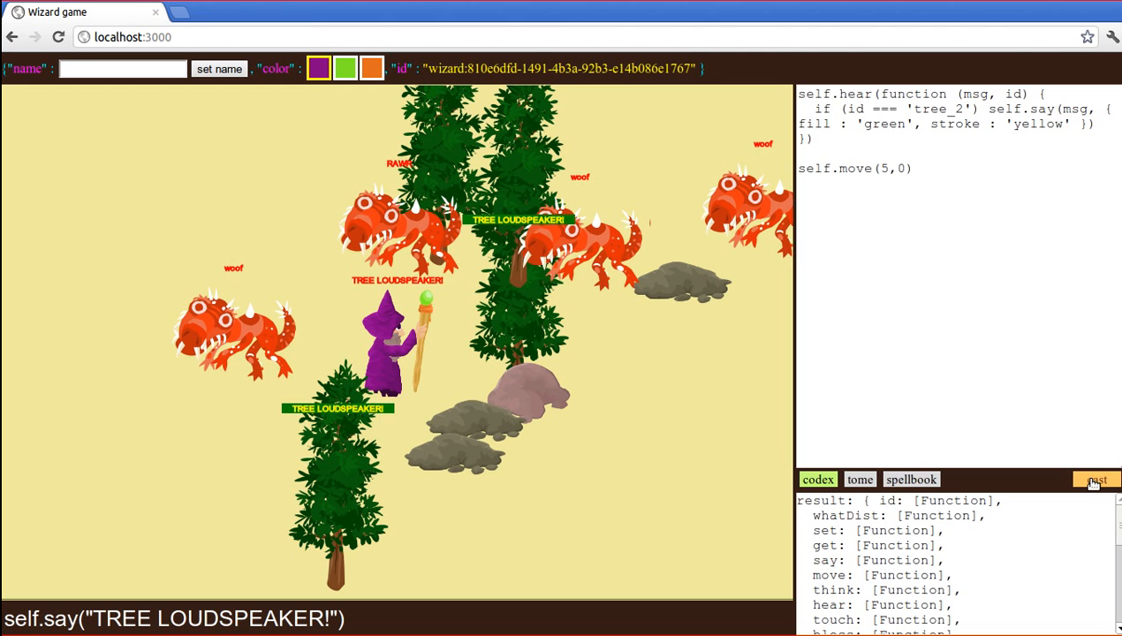
{"action": "left_click", "coordinate": [1096, 479]}
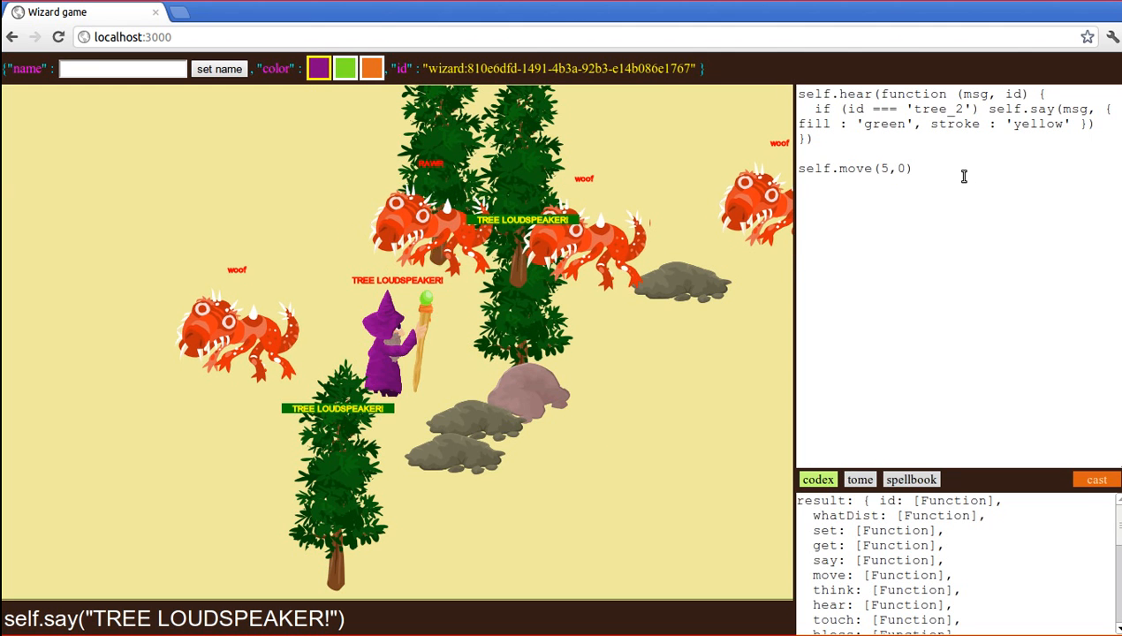
{"action": "type", "text": "0"}
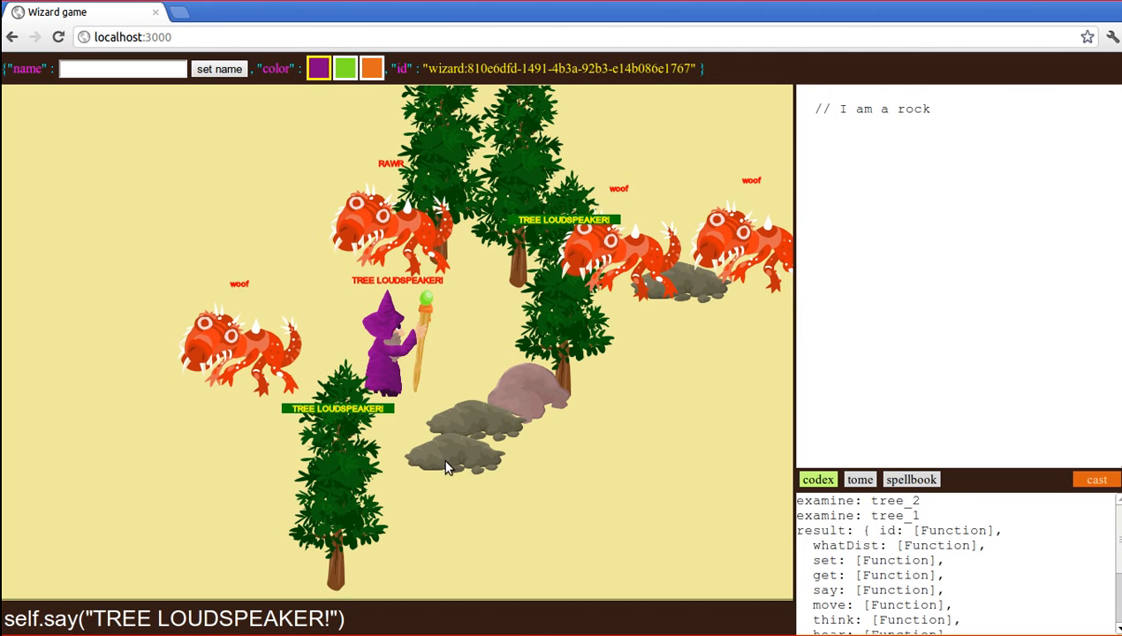
{"action": "mouse_move", "coordinate": [148, 302]}
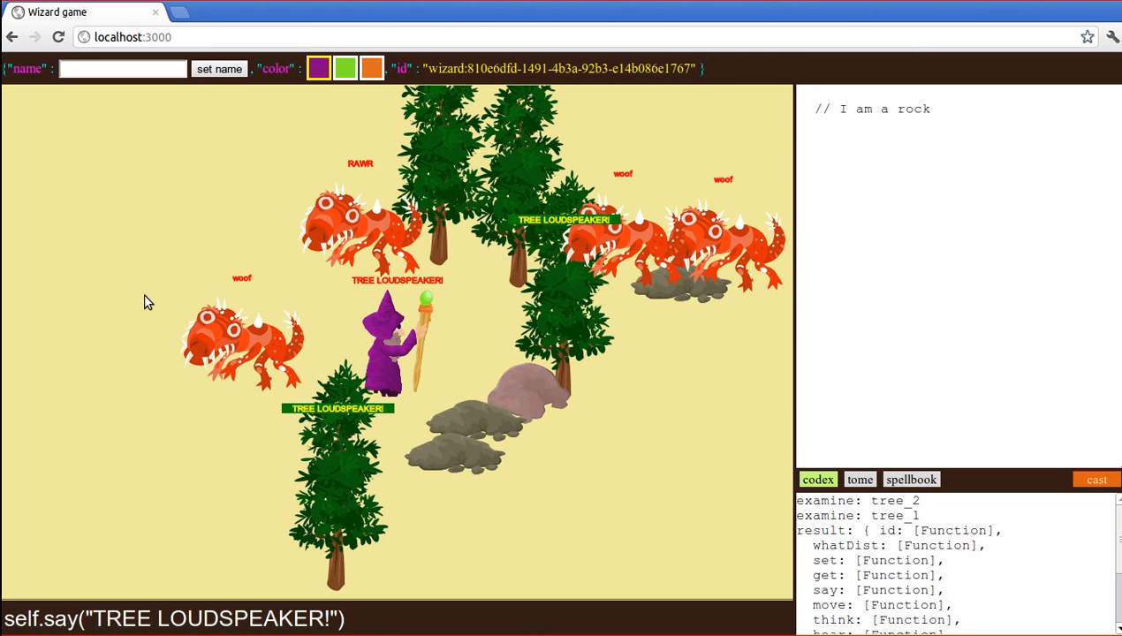